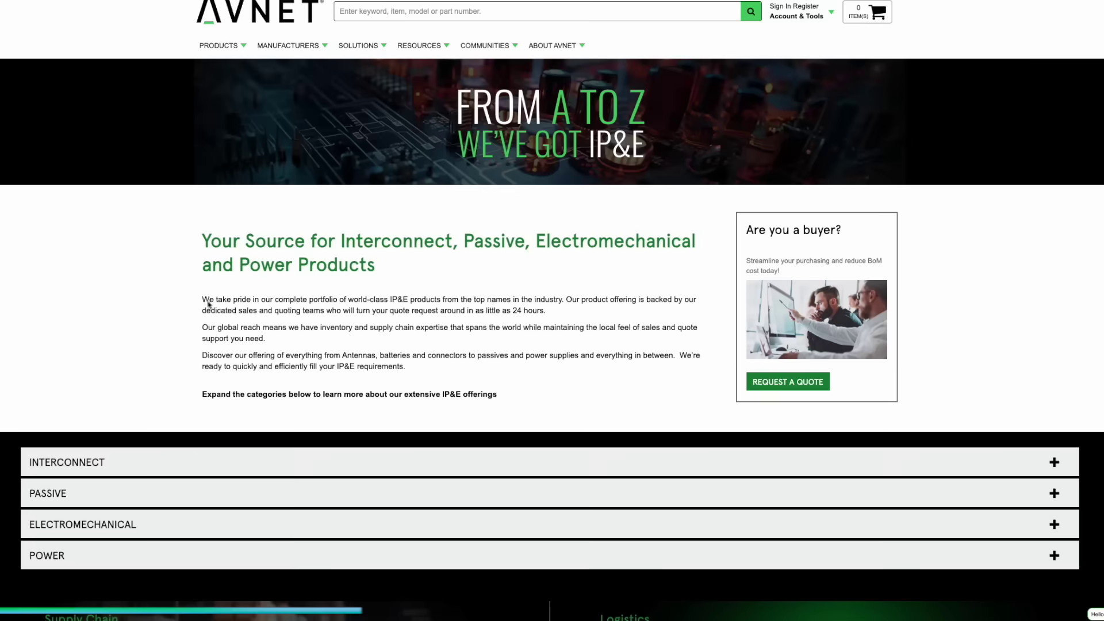
Scroll down the IP&E page before moving to Logistics and the A manufacturers list
{"action": "scroll", "scroll_direction": "down", "scroll_amount": 3}
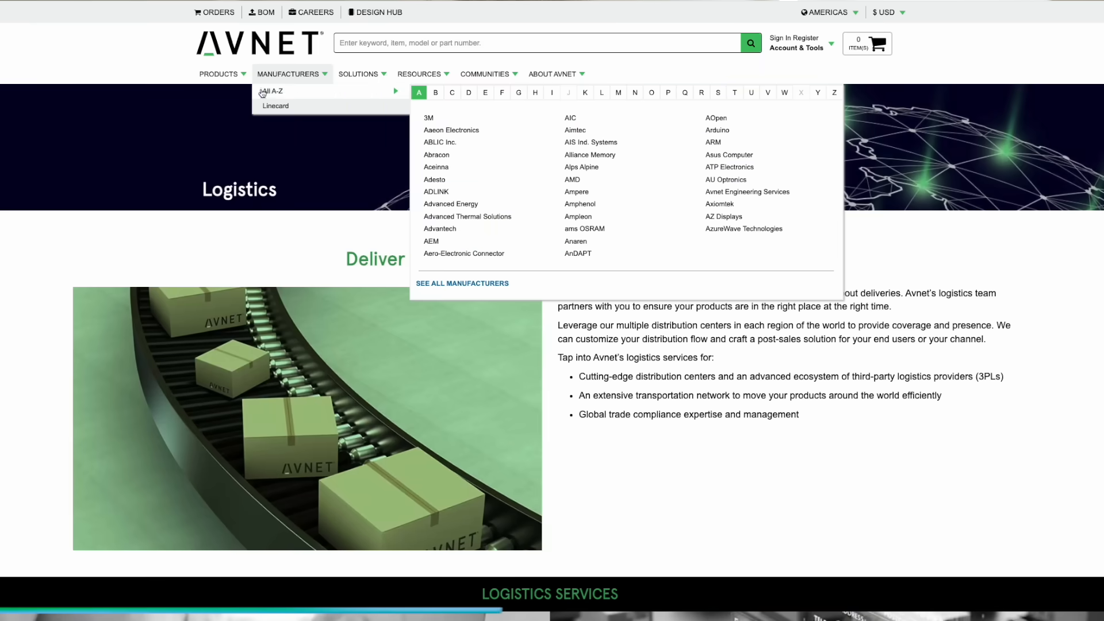
Open SEE ALL MANUFACTURERS and scroll through the alphabetical groups from # – A to Q – S
{"action": "left_click", "coordinate": [462, 283]}
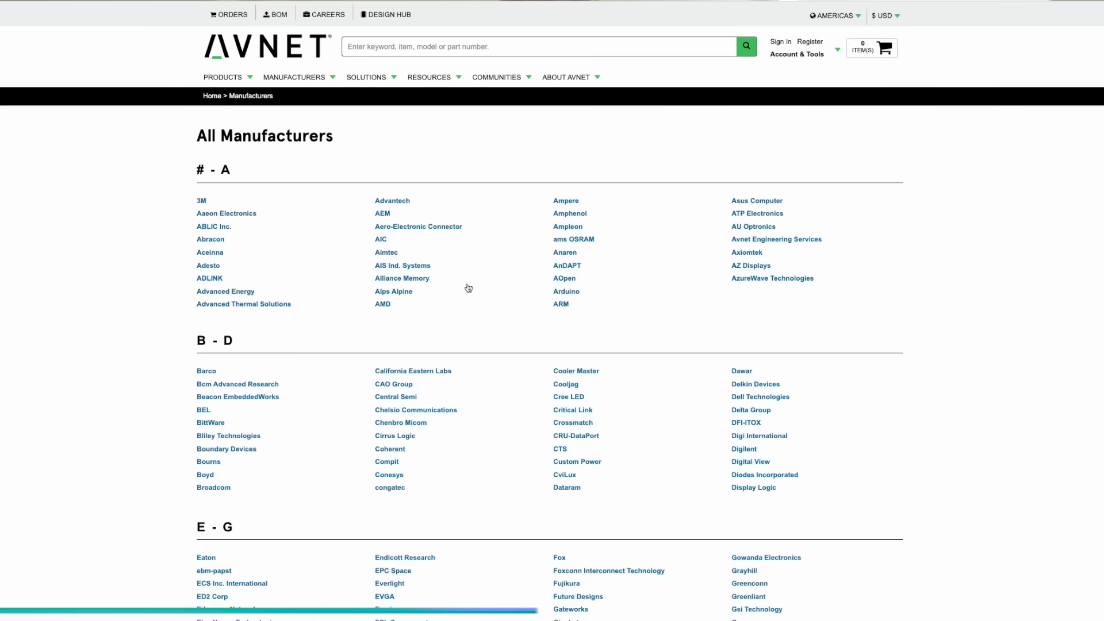
{"action": "scroll", "scroll_direction": "down", "scroll_amount": 3}
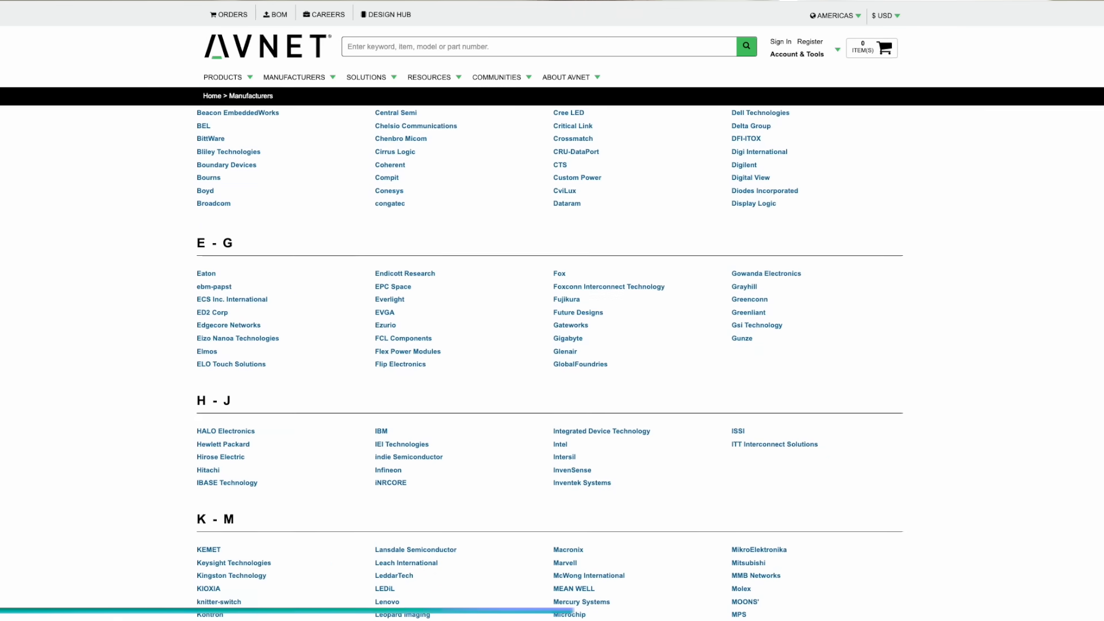
{"action": "scroll", "scroll_direction": "down", "scroll_amount": 3}
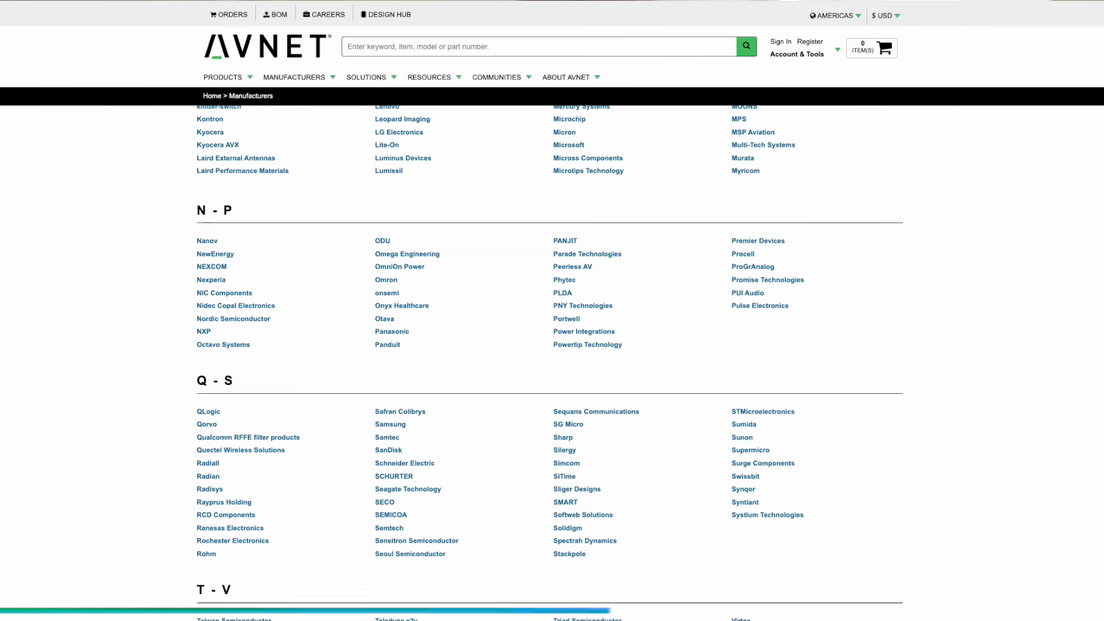